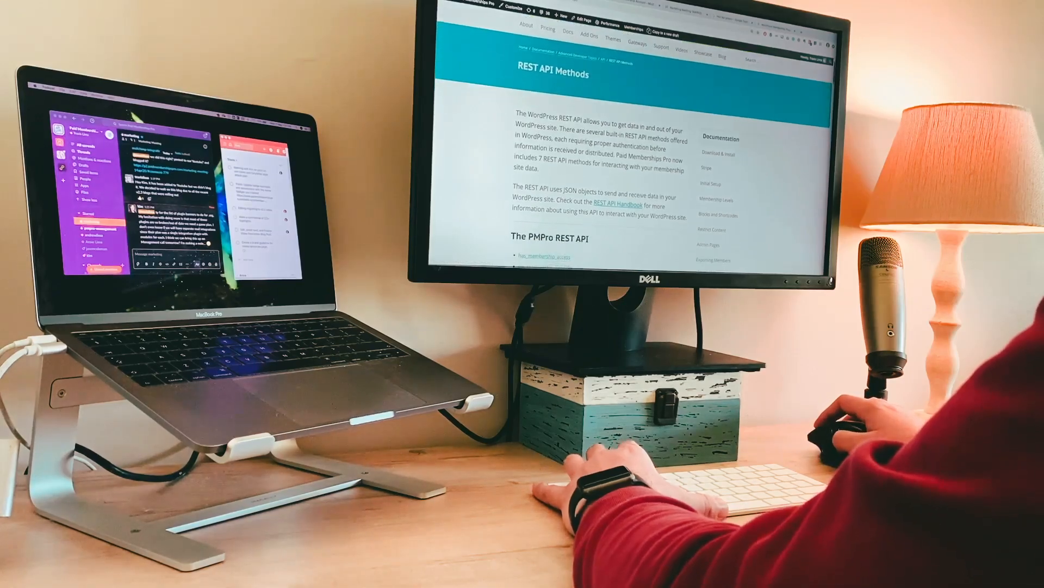
{"action": "scroll", "scroll_direction": "down", "scroll_amount": 3}
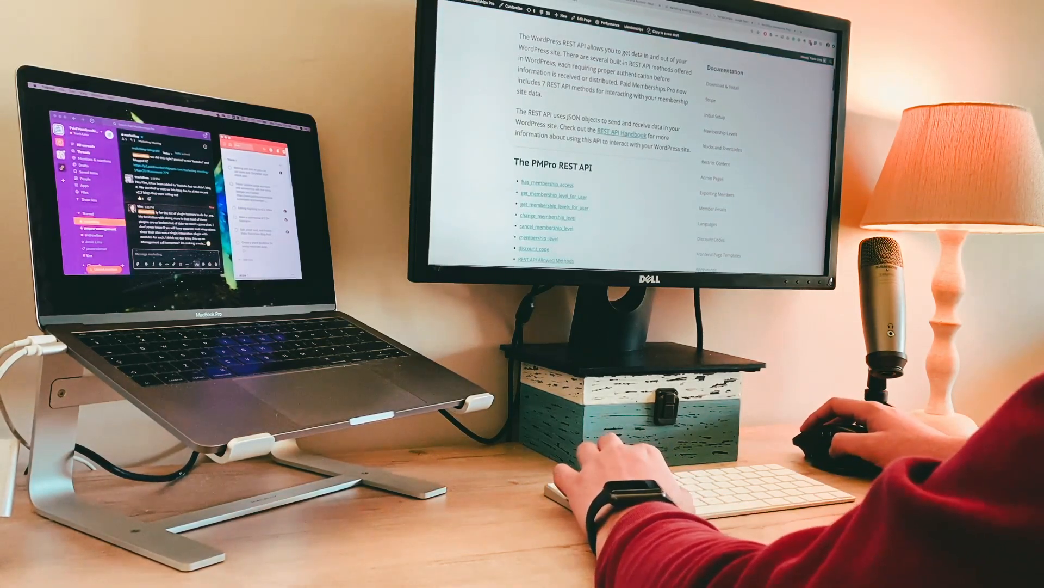
{"action": "scroll", "scroll_direction": "down", "scroll_amount": 3}
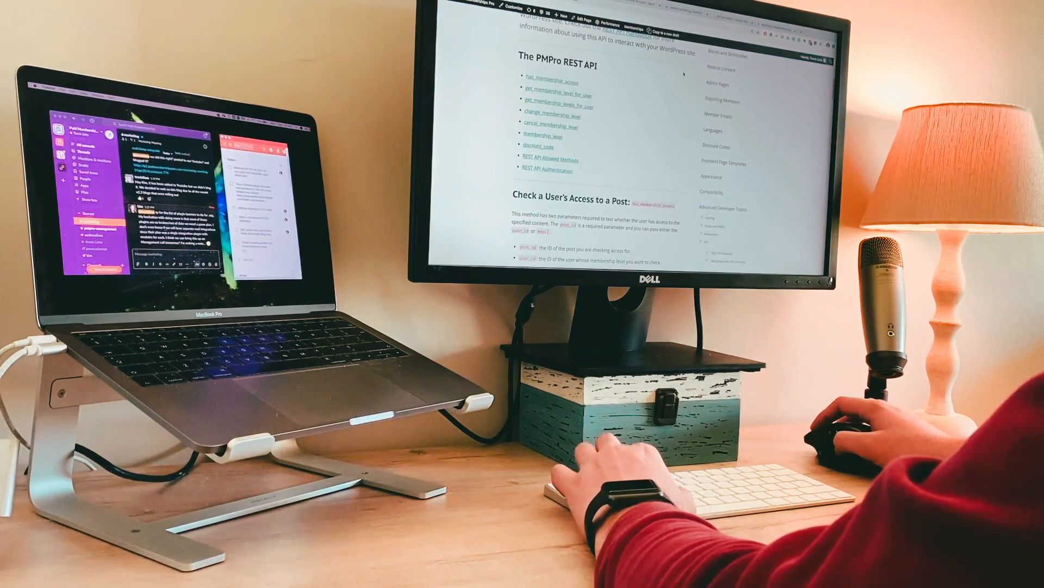
{"action": "scroll", "scroll_direction": "down", "scroll_amount": 3}
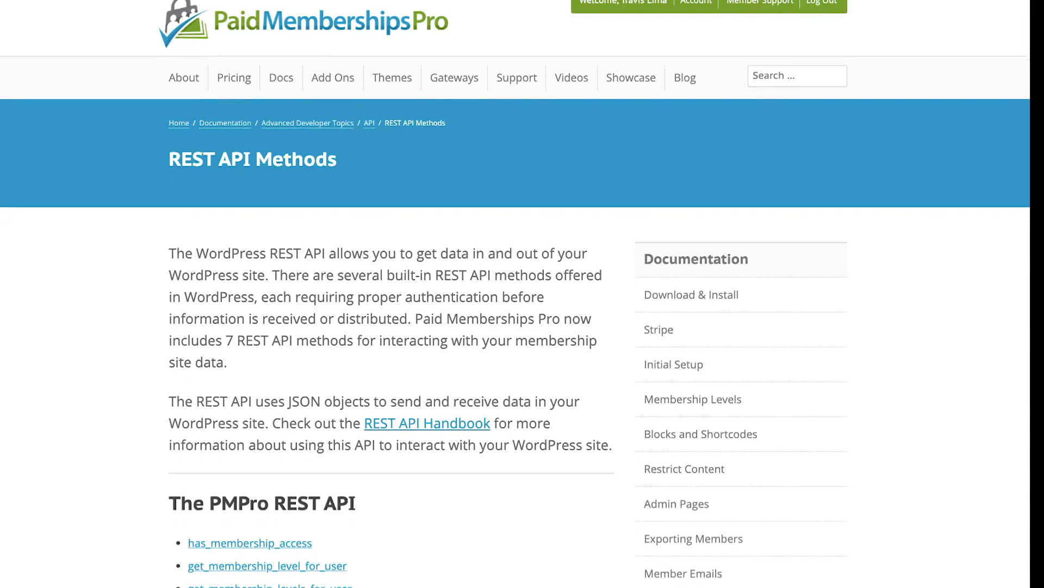
{"action": "scroll", "scroll_direction": "down", "scroll_amount": 3}
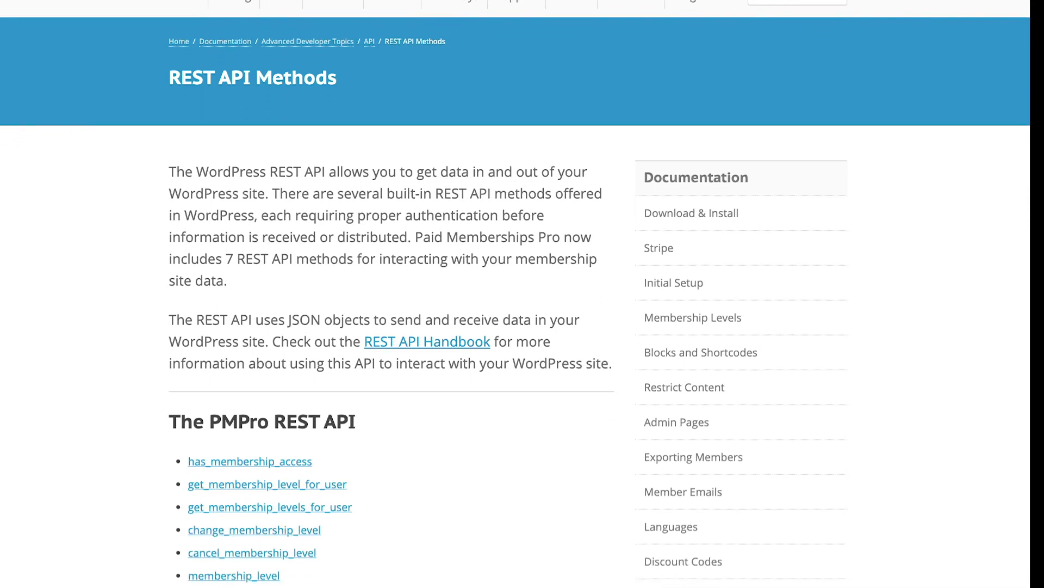
{"action": "scroll", "scroll_direction": "down", "scroll_amount": 3}
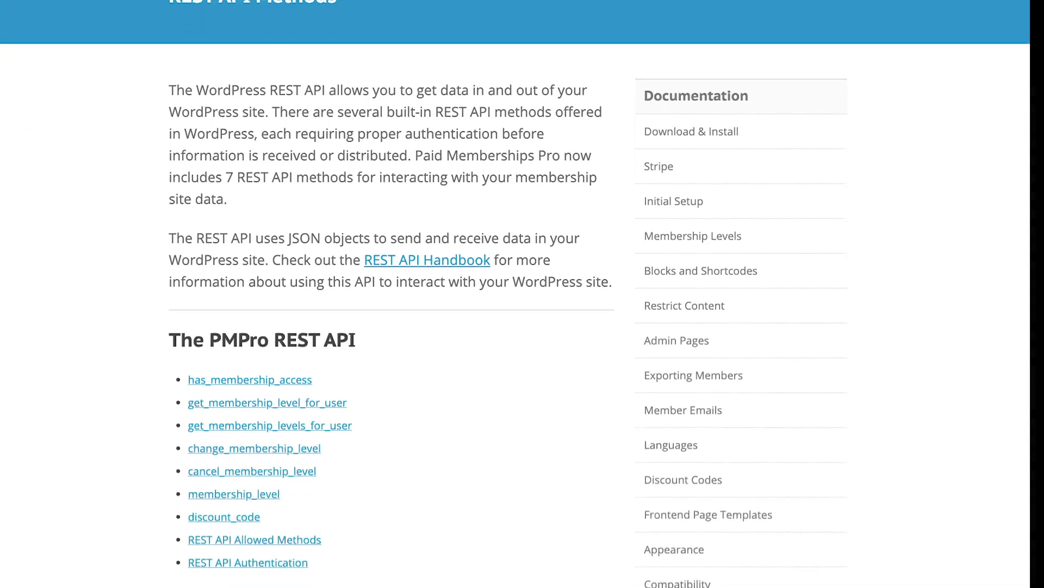
{"action": "scroll", "scroll_direction": "down", "scroll_amount": 3}
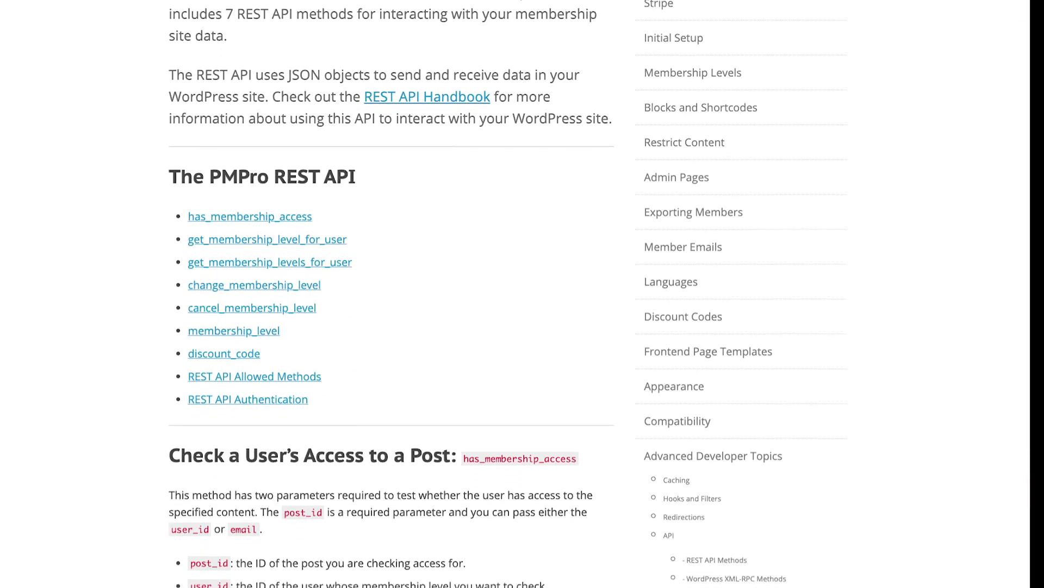
{"action": "scroll", "scroll_direction": "down", "scroll_amount": 3}
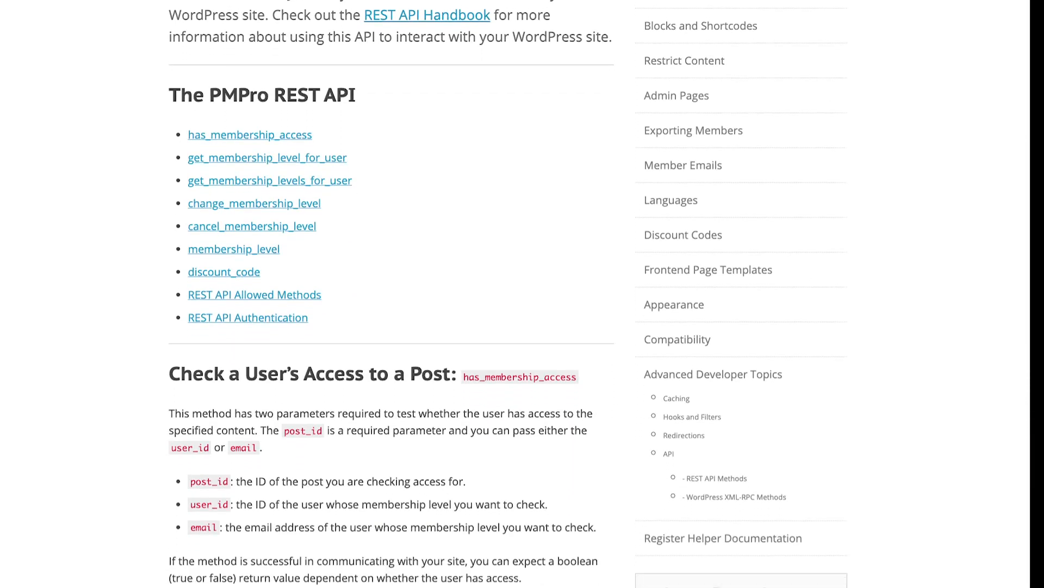
{"action": "scroll", "scroll_direction": "down", "scroll_amount": 3}
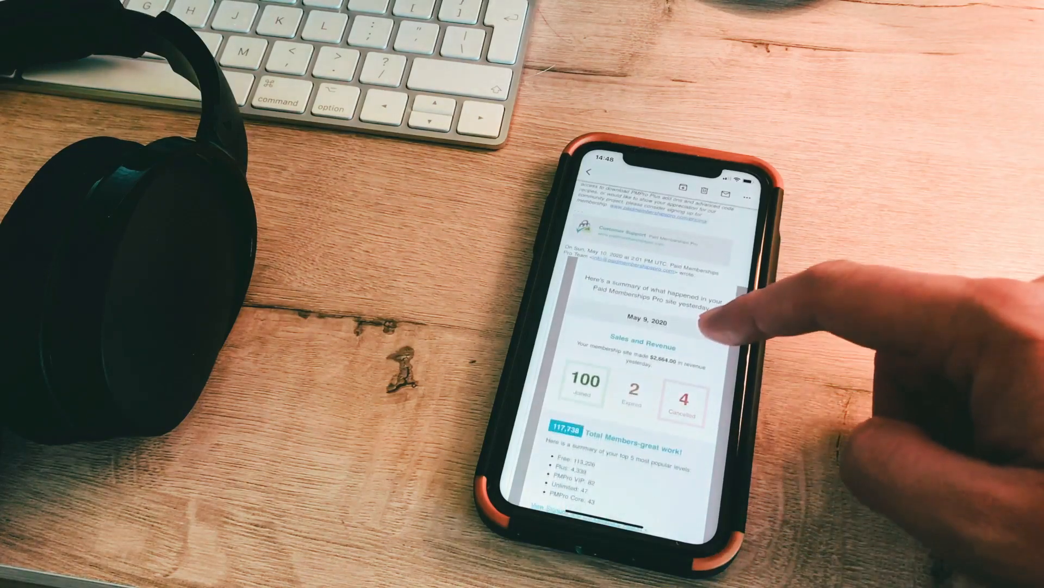
{"action": "scroll", "scroll_direction": "down", "scroll_amount": 3}
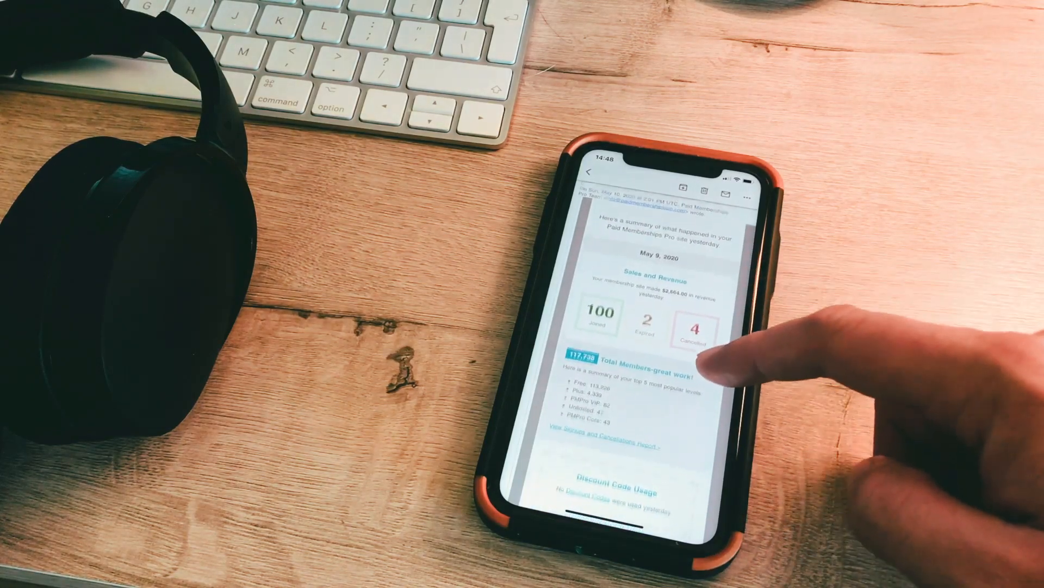
{"action": "scroll", "scroll_direction": "down", "scroll_amount": 3}
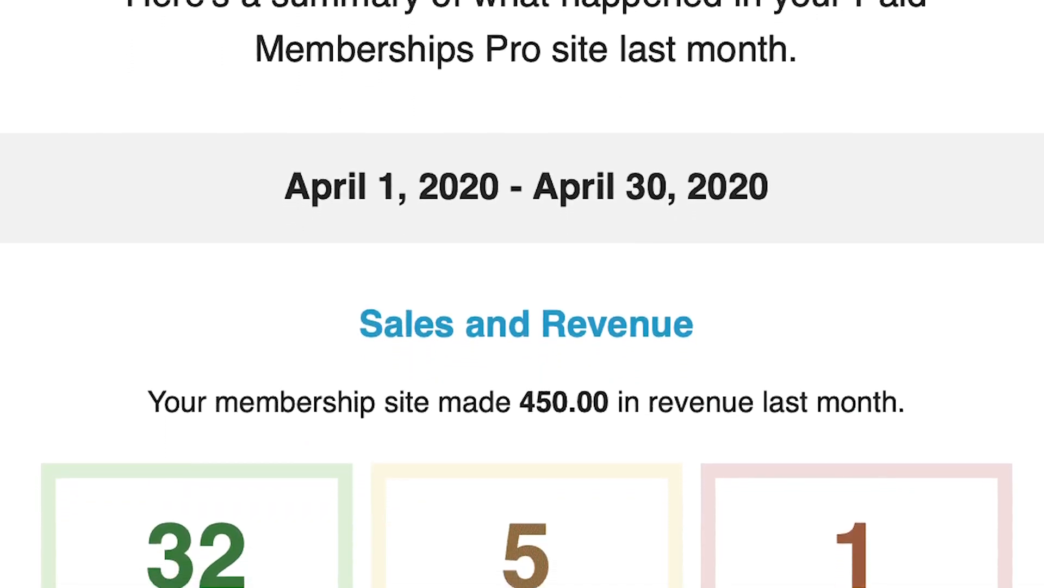
{"action": "scroll", "scroll_direction": "down", "scroll_amount": 3}
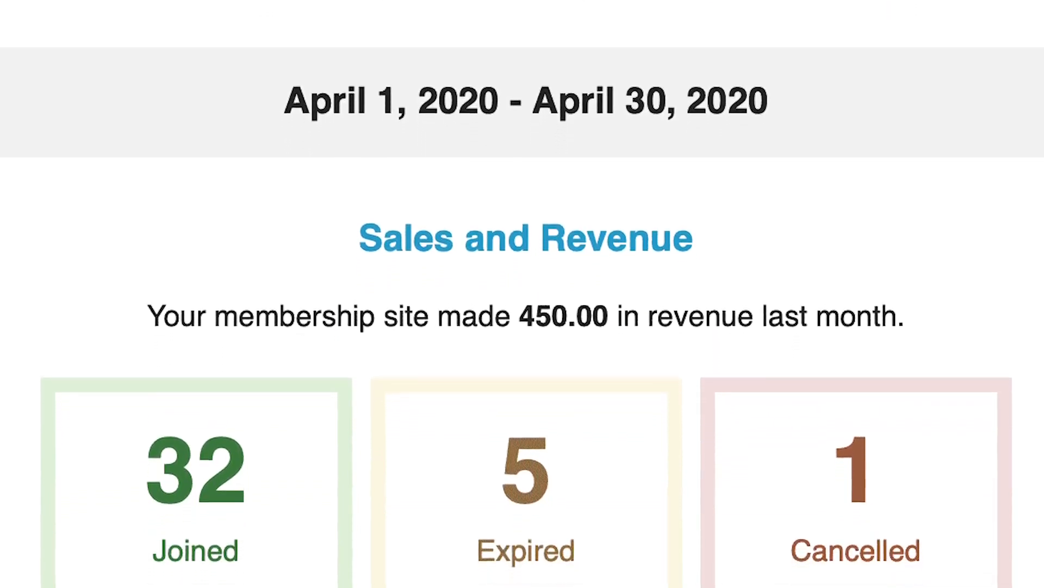
{"action": "scroll", "scroll_direction": "down", "scroll_amount": 3}
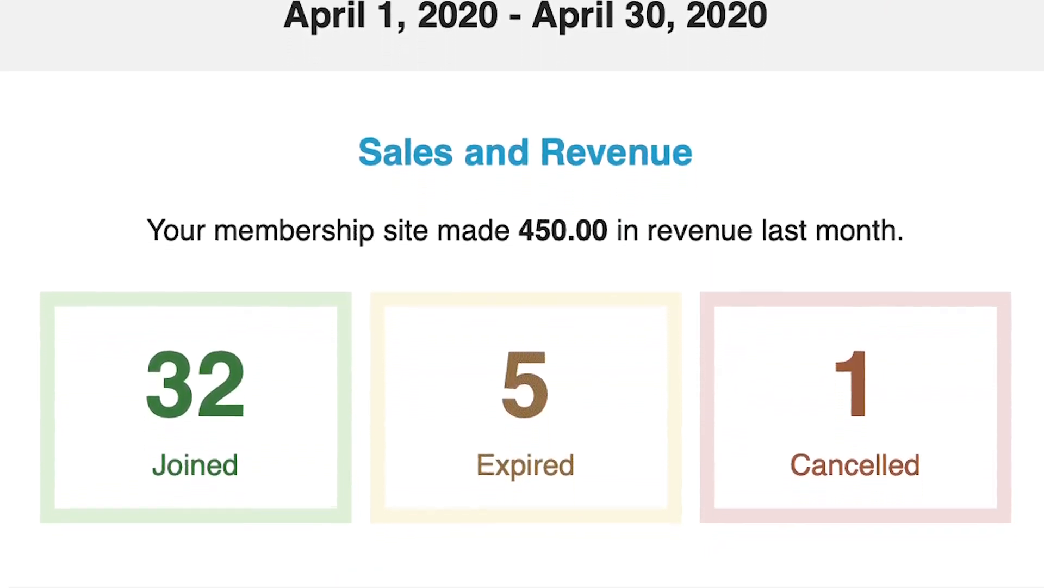
{"action": "scroll", "scroll_direction": "down", "scroll_amount": 3}
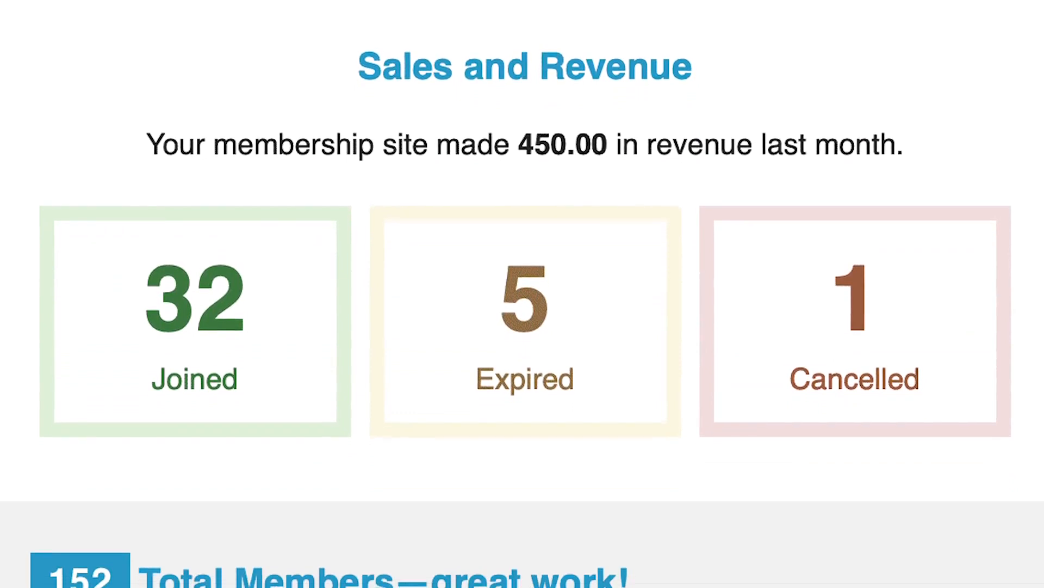
{"action": "scroll", "scroll_direction": "down", "scroll_amount": 3}
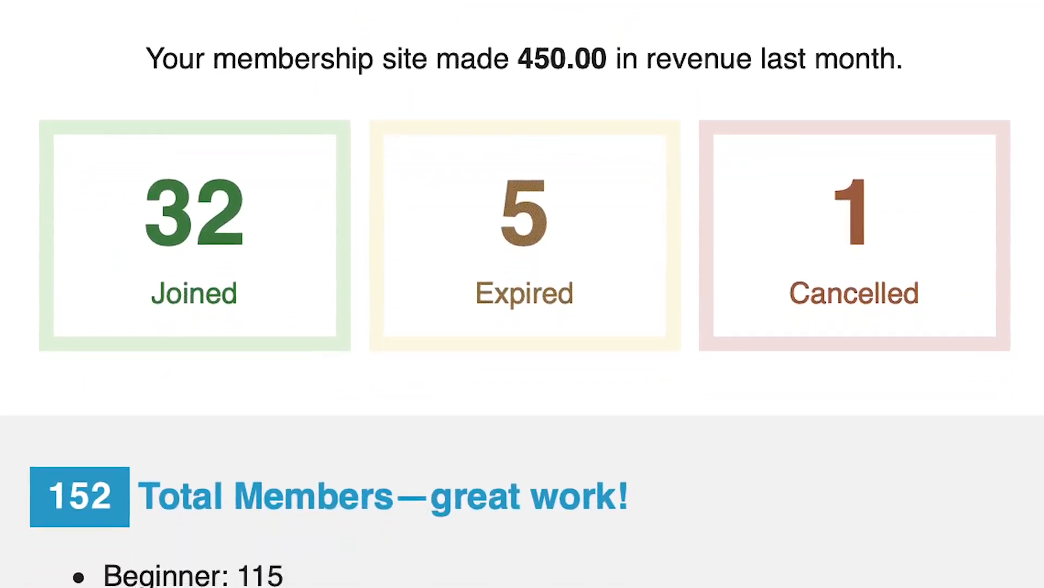
{"action": "scroll", "scroll_direction": "down", "scroll_amount": 3}
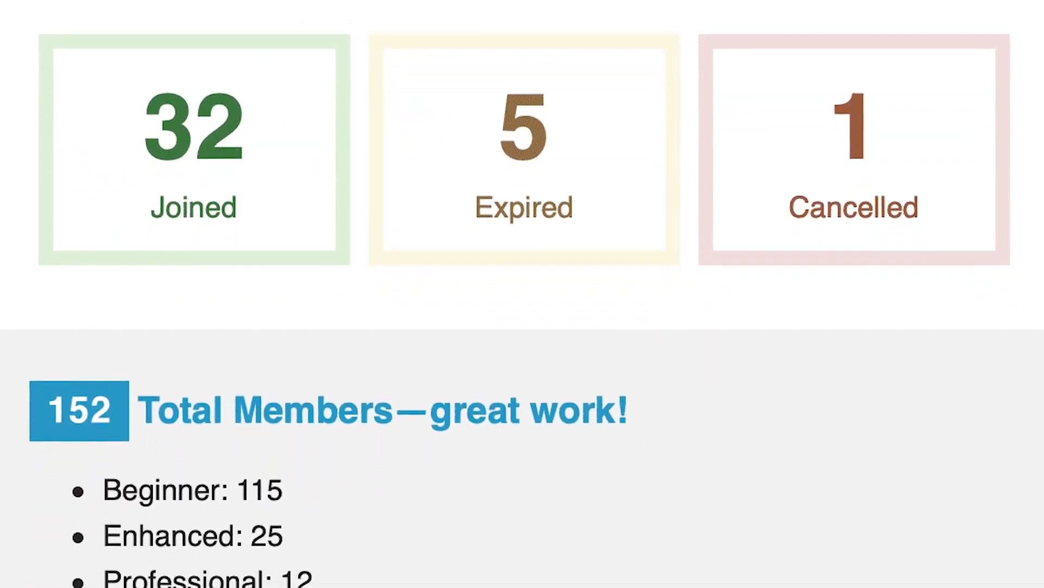